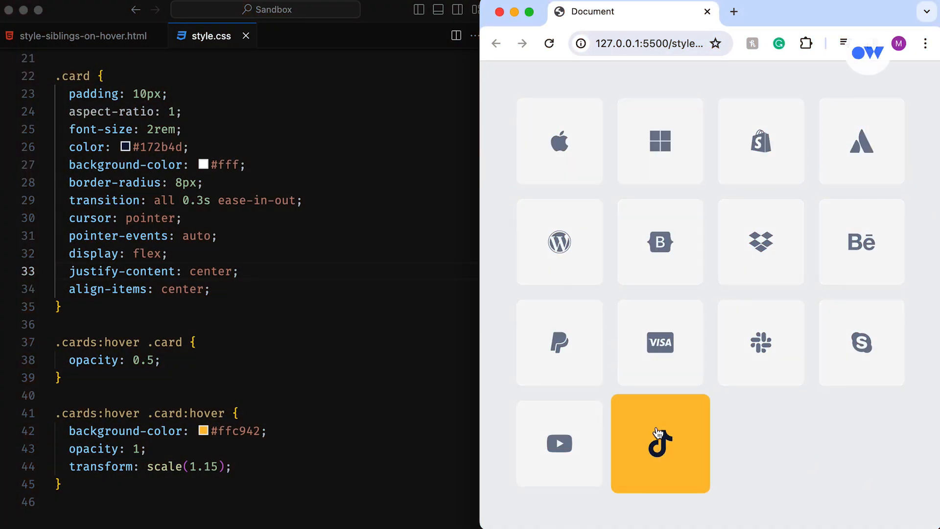
pyautogui.moveTo(760, 241)
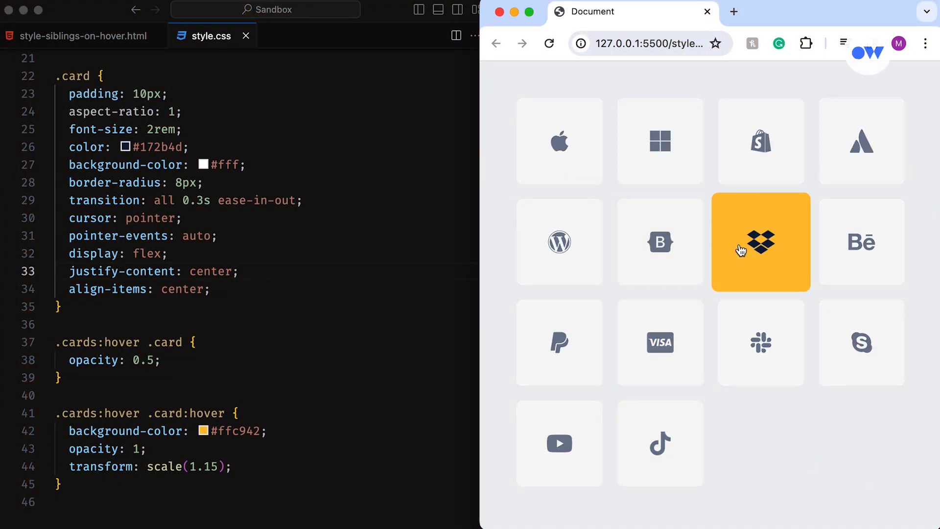
pyautogui.moveTo(660, 141)
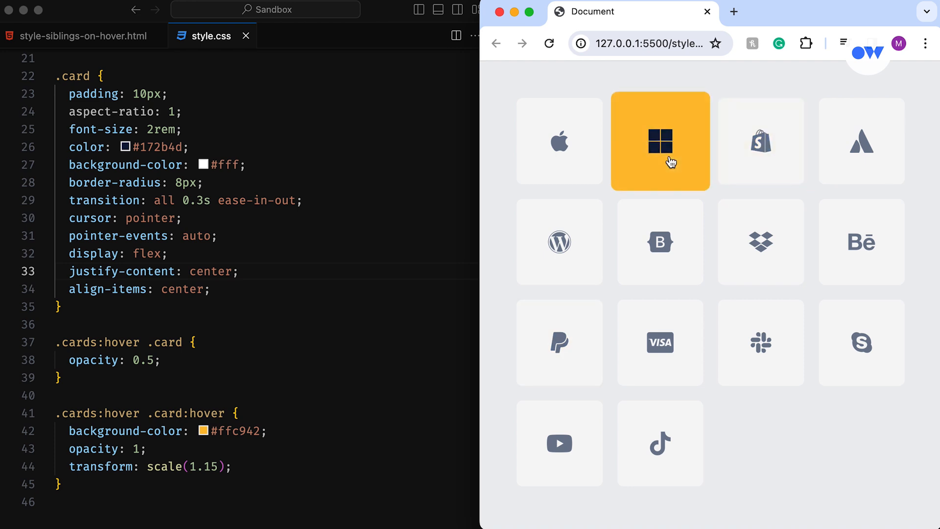
pyautogui.moveTo(820, 493)
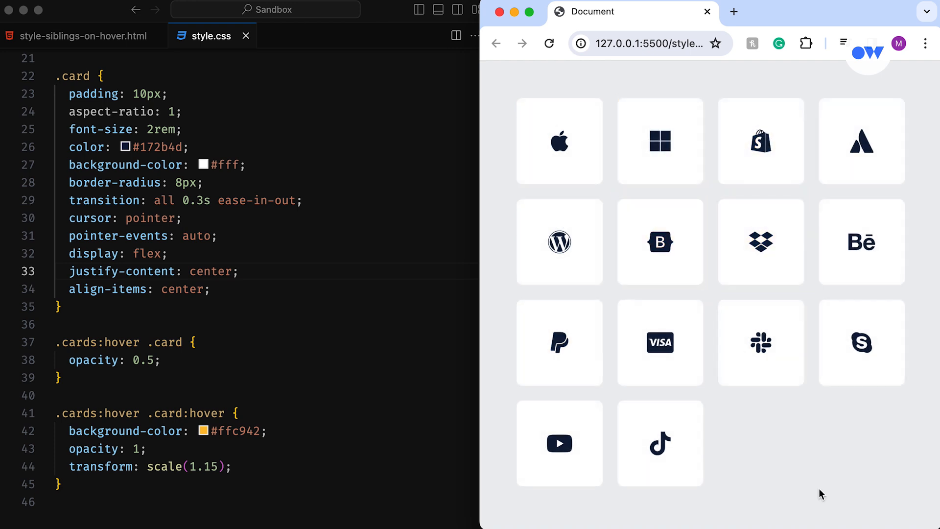
pyautogui.moveTo(481, 394)
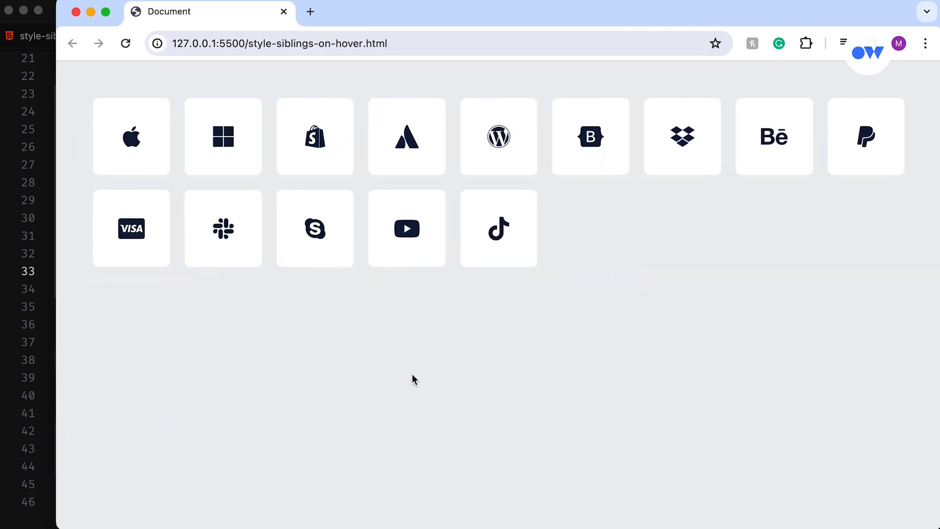
pyautogui.moveTo(314, 159)
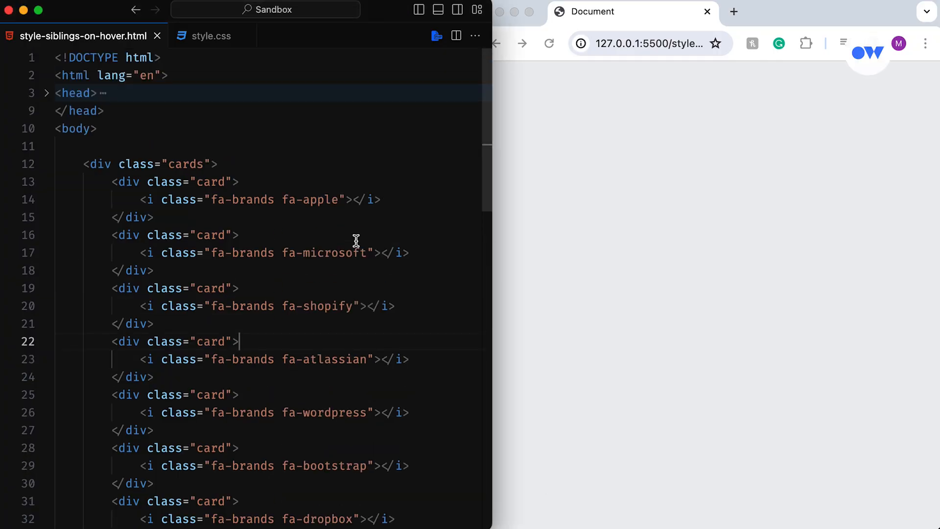
# - Review the cards container's opening tag and the card divs holding the brand icons
pyautogui.click(93, 163)
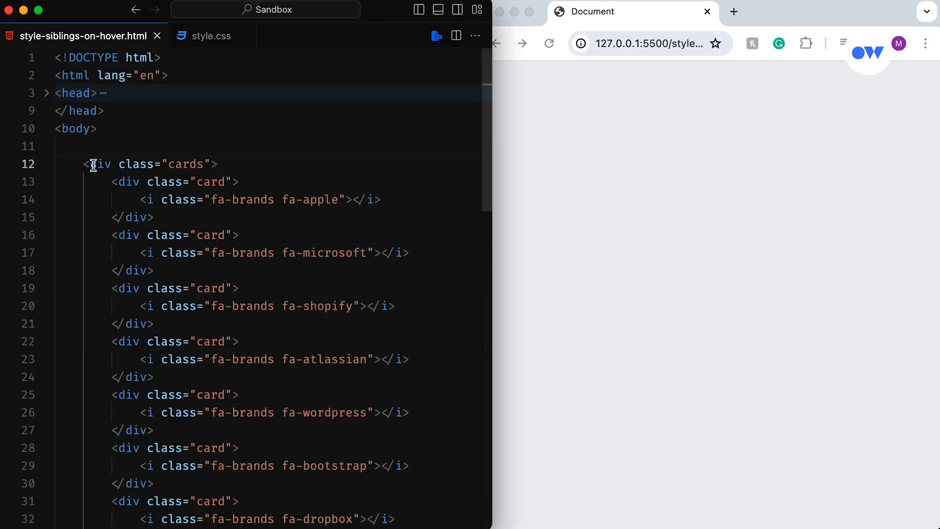
pyautogui.doubleClick(150, 164)
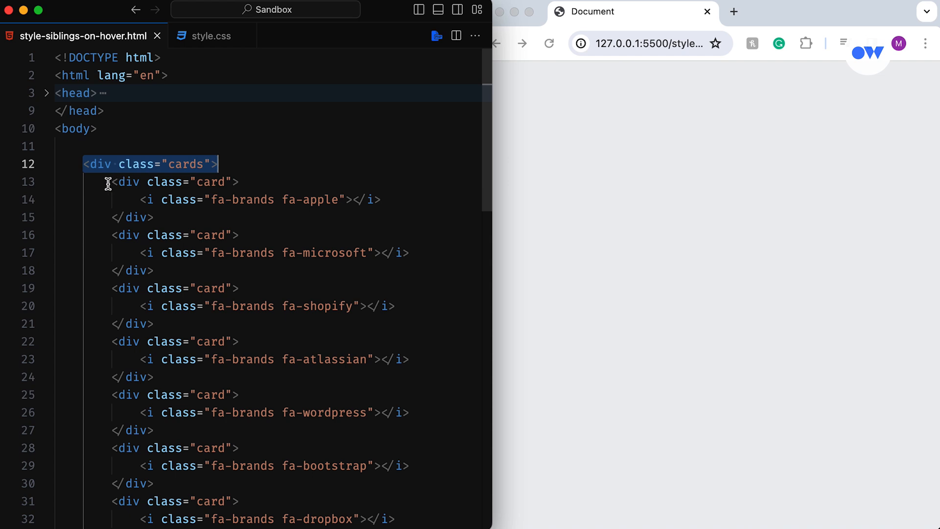
pyautogui.moveTo(108, 182); pyautogui.dragTo(152, 217)
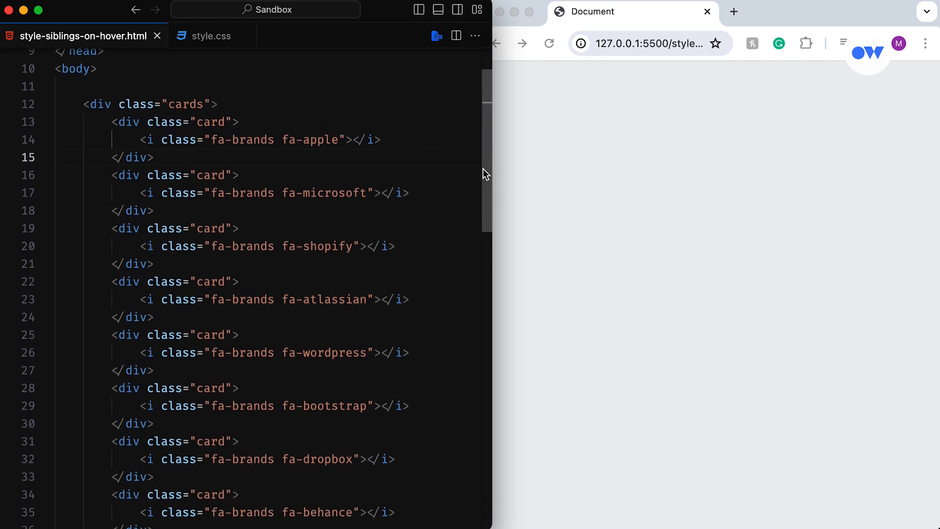
pyautogui.scroll(-3)
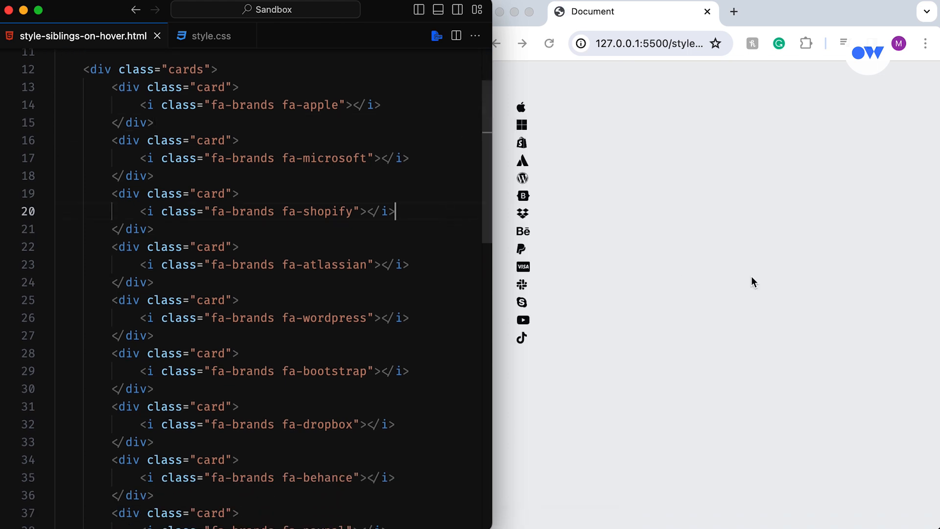
# - In style.css, make .cards a grid with repeat(auto-fit, minmax(100px, 1fr)) columns
pyautogui.click(211, 36)
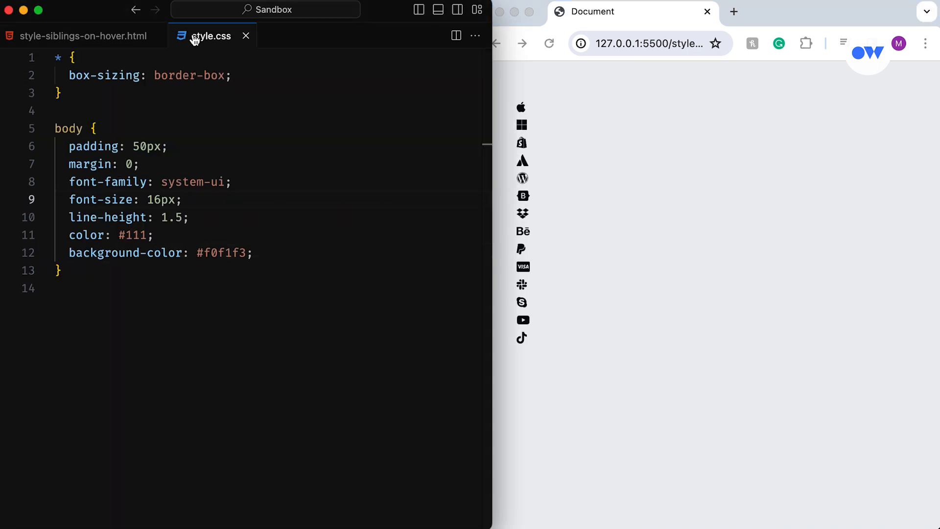
pyautogui.scroll(-3)
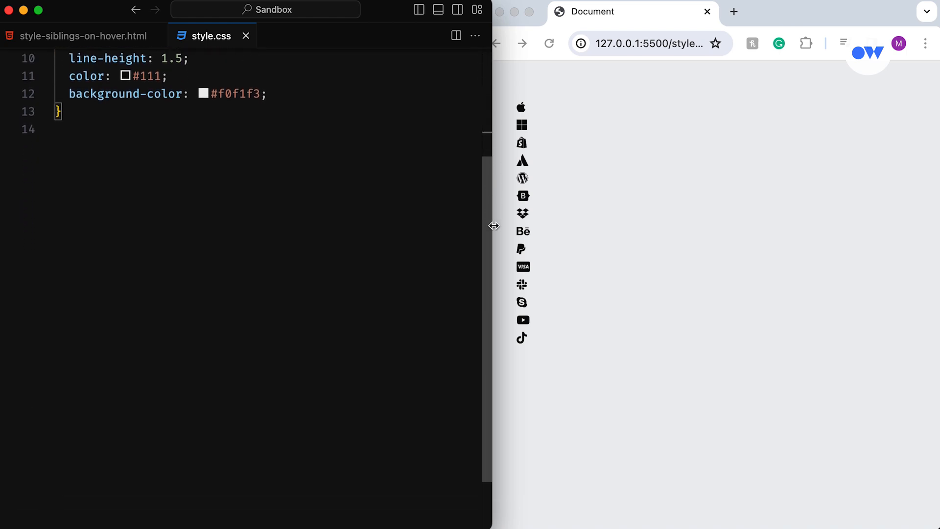
pyautogui.write('.cards')
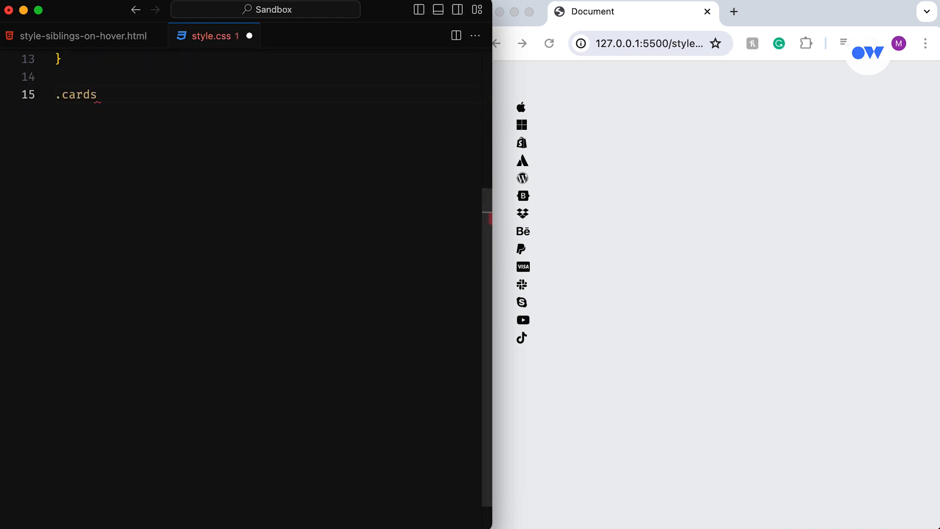
pyautogui.write('display: grid;')
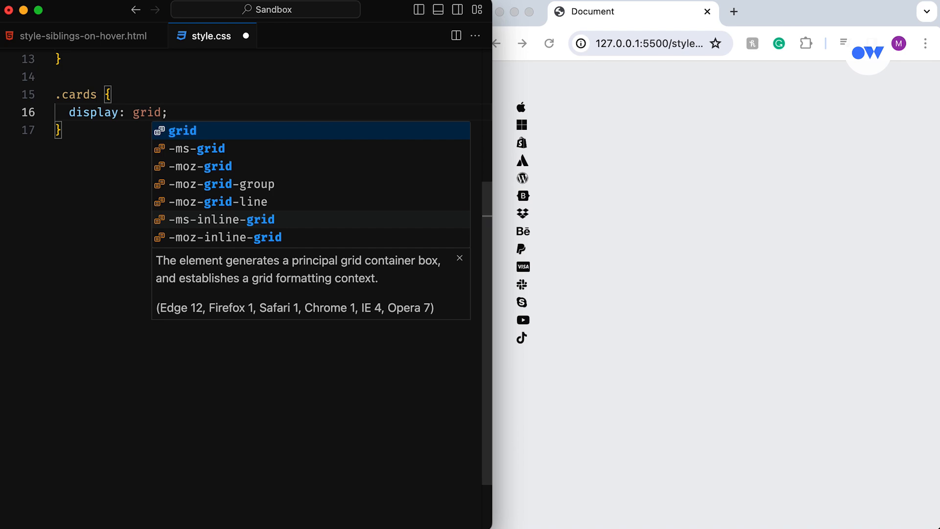
pyautogui.write('grid-template-columns: repeat(auto-fit);')
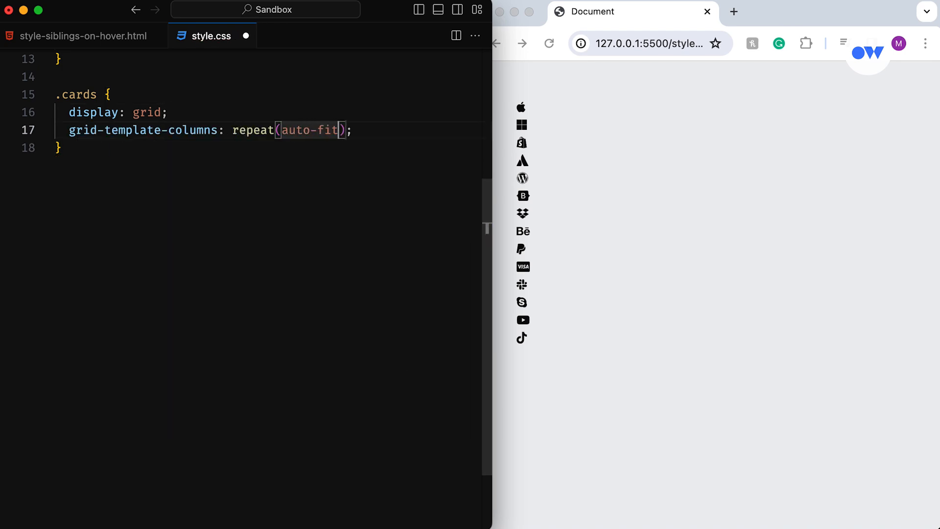
pyautogui.write(', minmax(100px,')
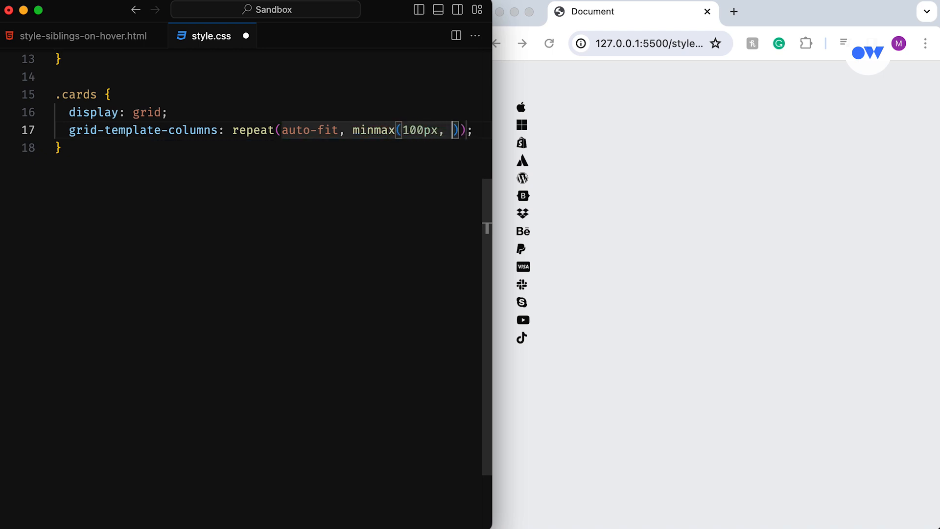
pyautogui.write('1fr')
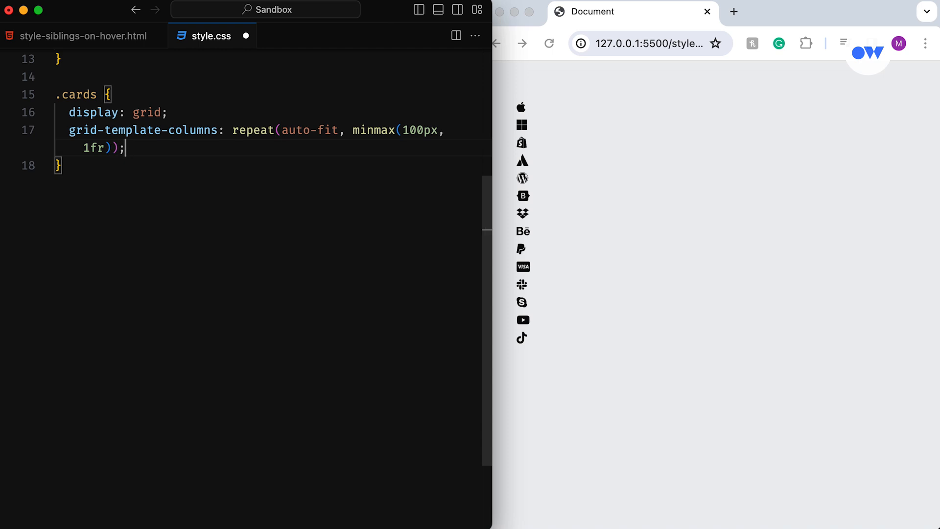
# - Give the grid a 20px gap and start a .card rule
pyautogui.write('gap: 20px')
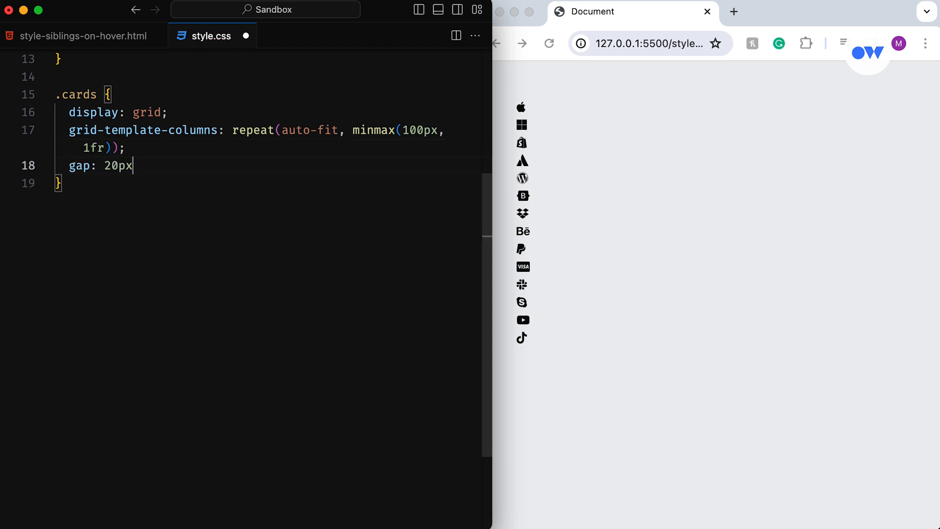
pyautogui.write(';')
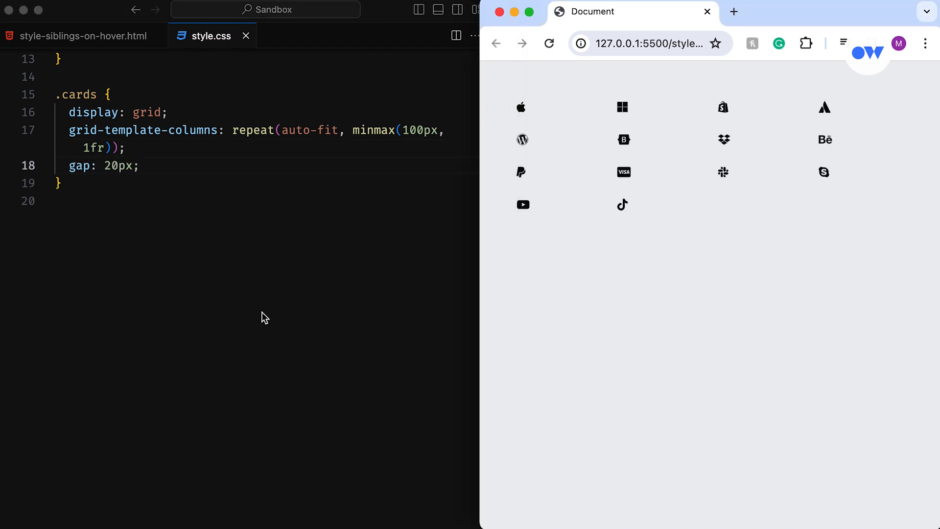
pyautogui.write('.card {')
pyautogui.write('padding: 10px;')
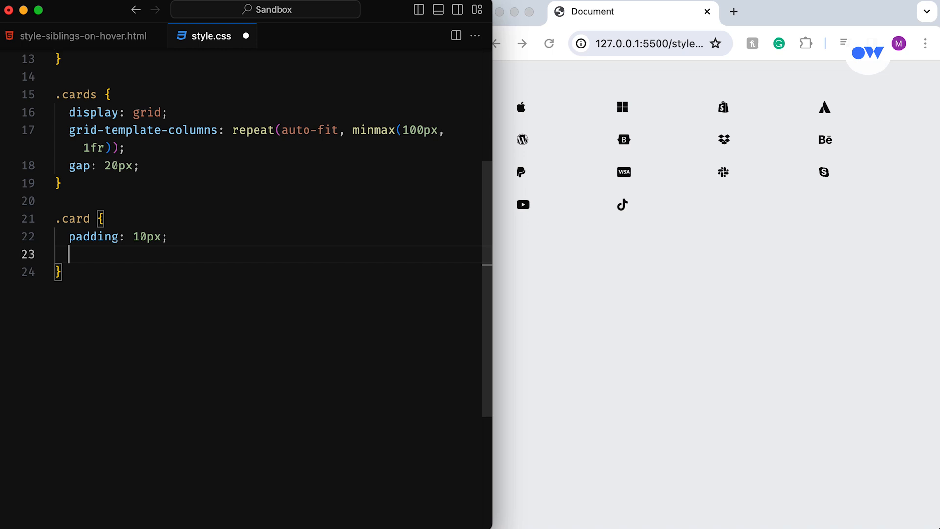
# - Style .card with aspect-ratio 1, 2rem font size and an 8px border radius
pyautogui.write('aspect-ratio: 1;')
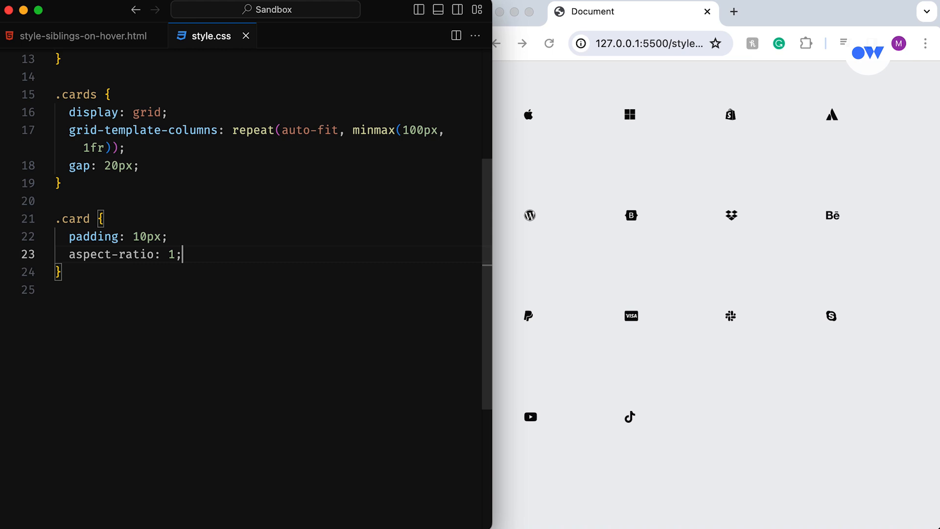
pyautogui.write('font-size: 2rem;')
pyautogui.write('color: #172b4d;')
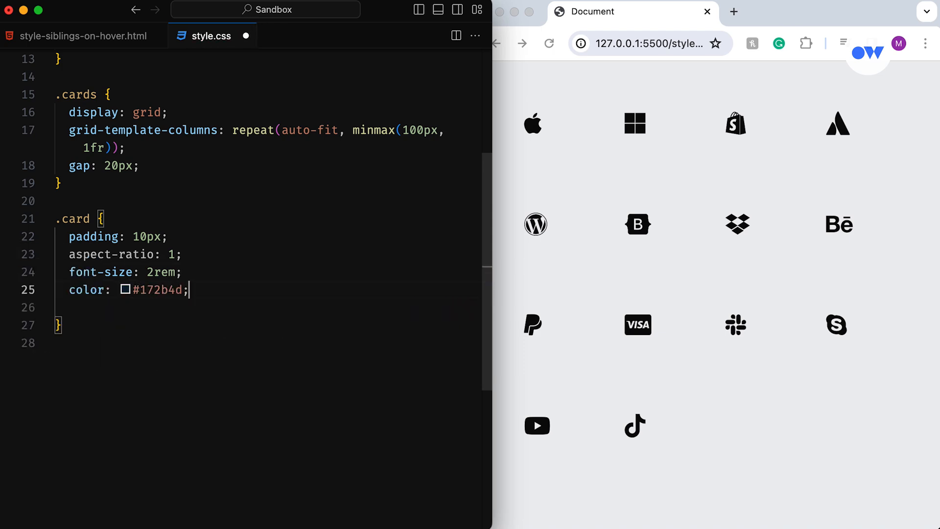
pyautogui.write('border-radius: 8px;')
pyautogui.write('align-items: center;')
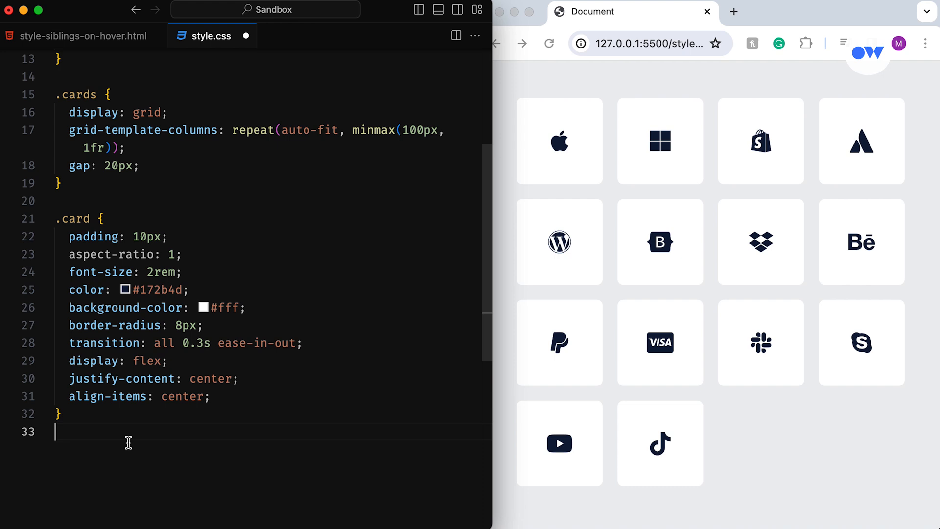
# - Add a .cards:hover .card rule and give .card cursor: pointer
pyautogui.write('.cards:hover .card {')
pyautogui.write('opacity: 0.5;')
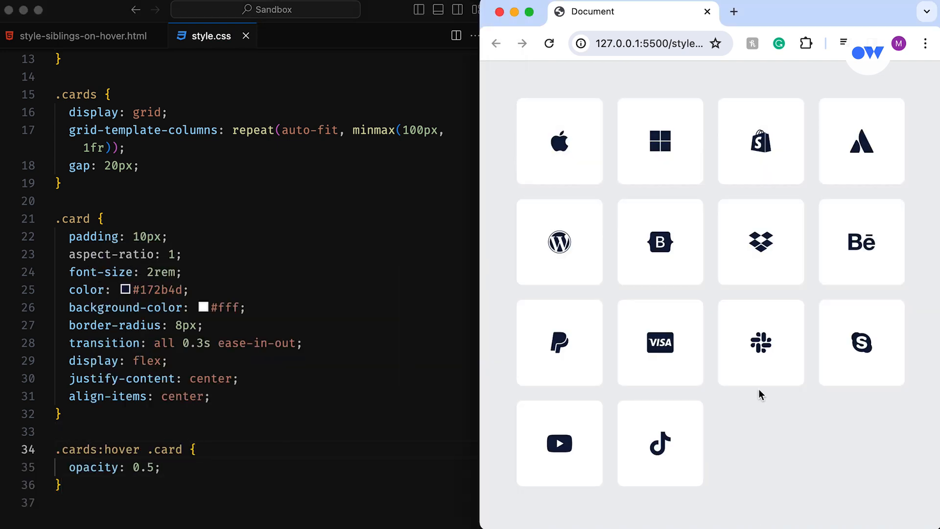
pyautogui.write('cursor: pointer;')
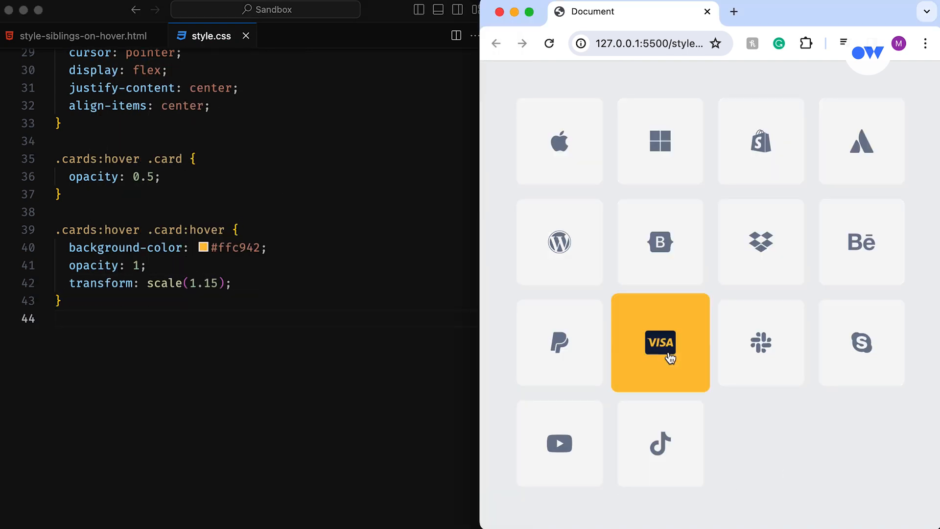
pyautogui.moveTo(922, 294)
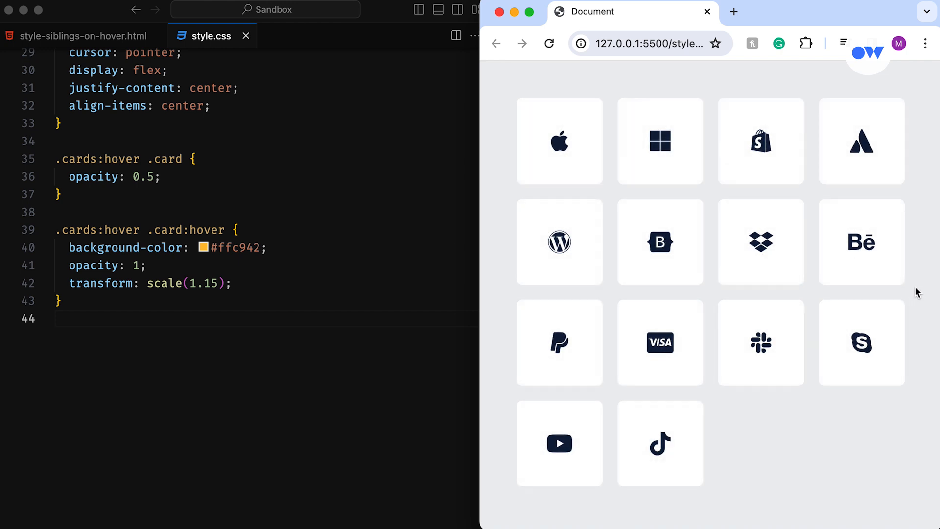
pyautogui.moveTo(920, 199)
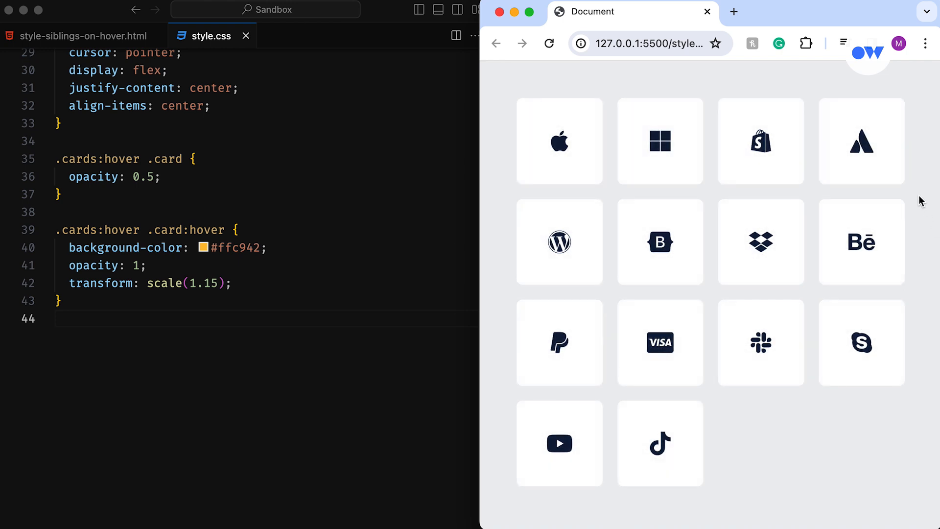
pyautogui.moveTo(863, 9)
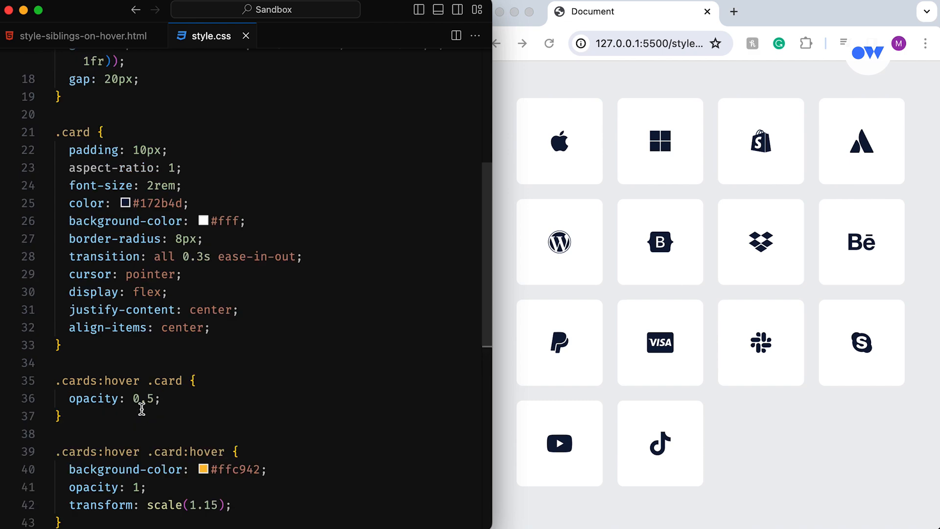
# - Add pointer-events to .card, changing the value from none to auto, and save
pyautogui.write('po')
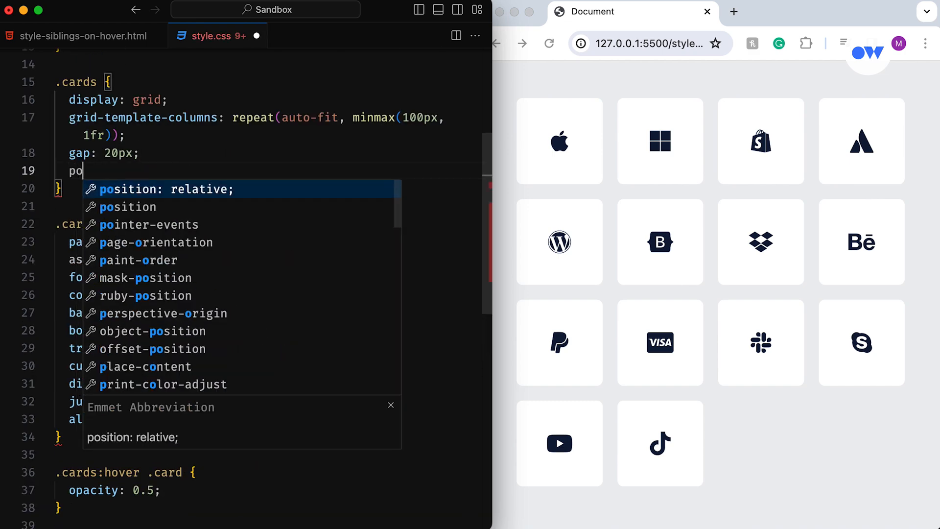
pyautogui.write('pointer-events: none;')
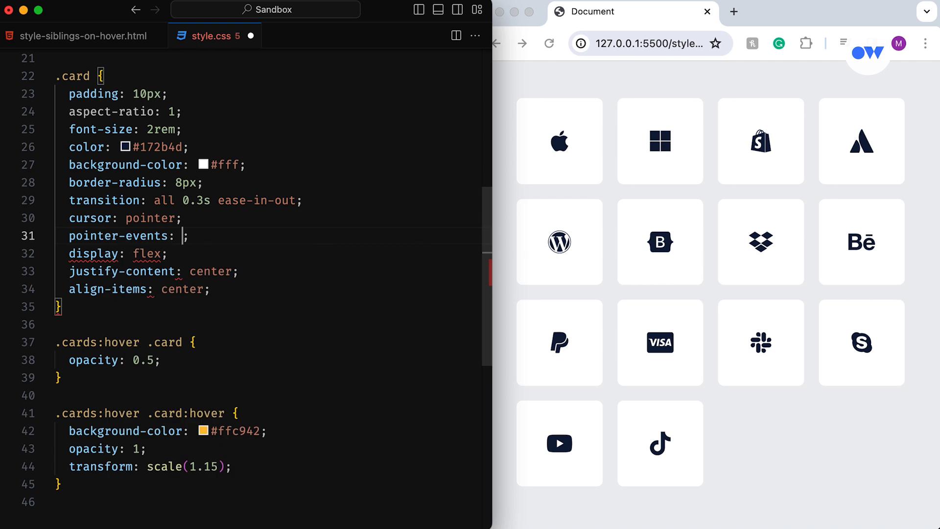
pyautogui.write('auto')
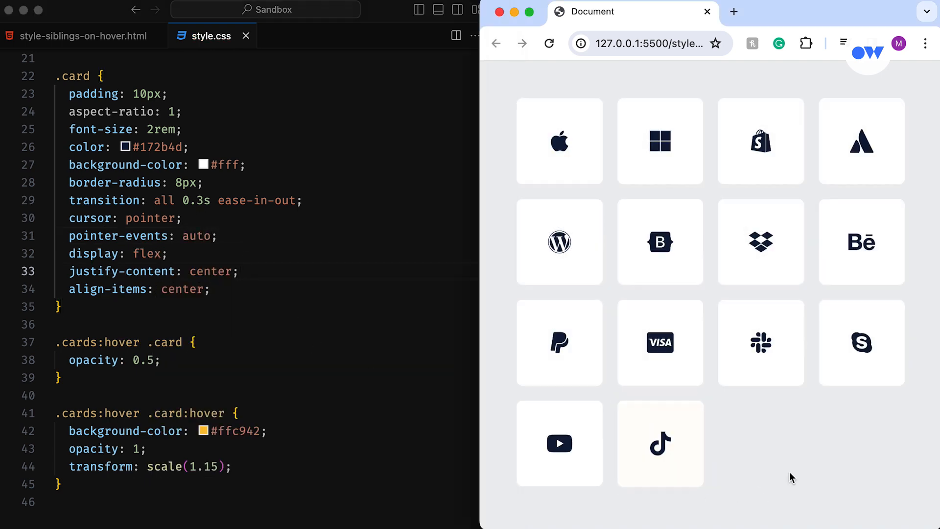
pyautogui.moveTo(808, 82)
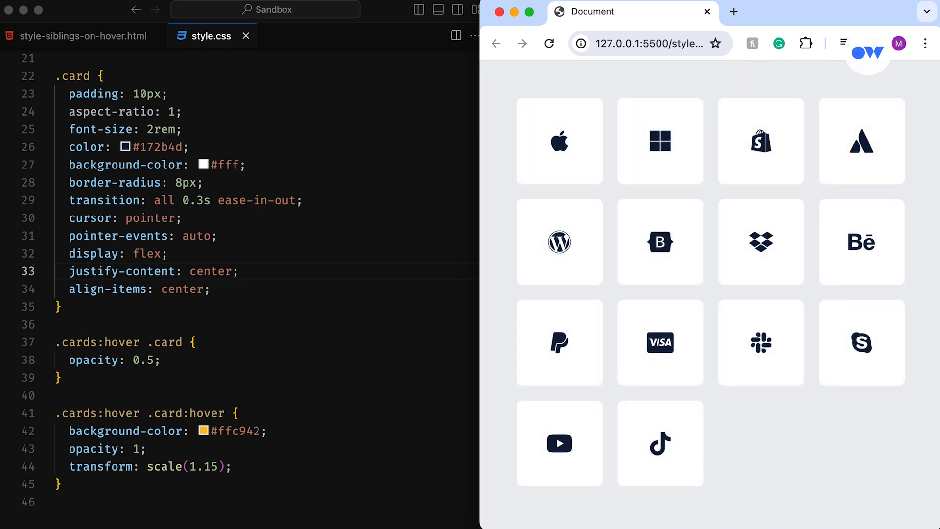
pyautogui.moveTo(658, 443)
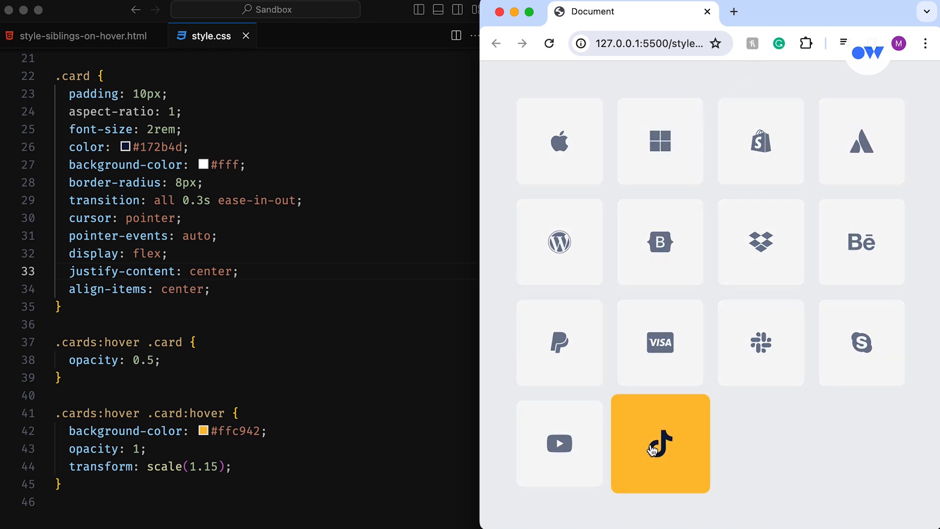
pyautogui.moveTo(659, 347)
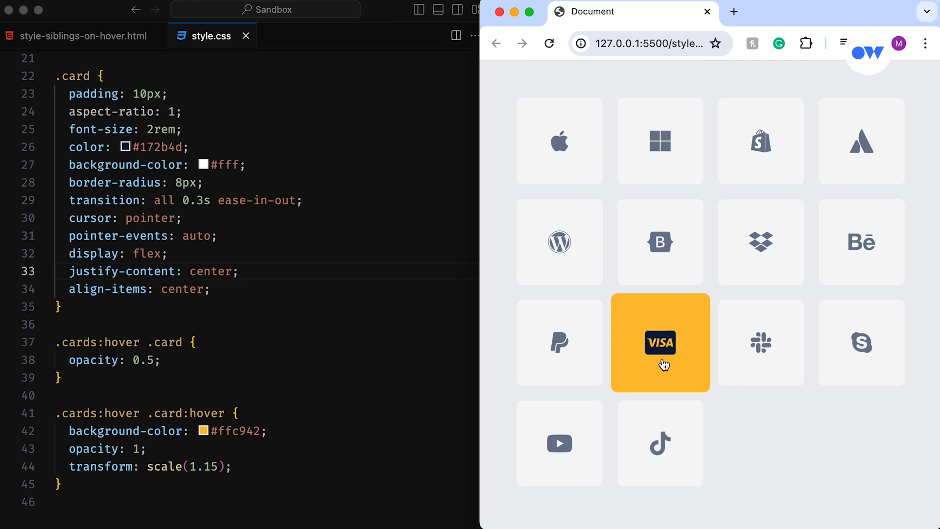
pyautogui.moveTo(820, 494)
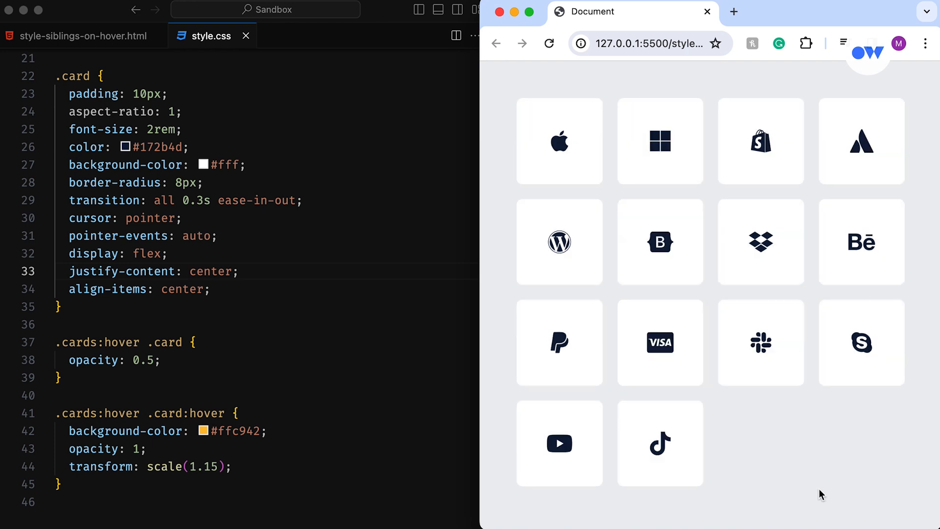
# - Widen the Chrome window so the card grid reflows to five columns
pyautogui.moveTo(480, 390); pyautogui.dragTo(394, 389)
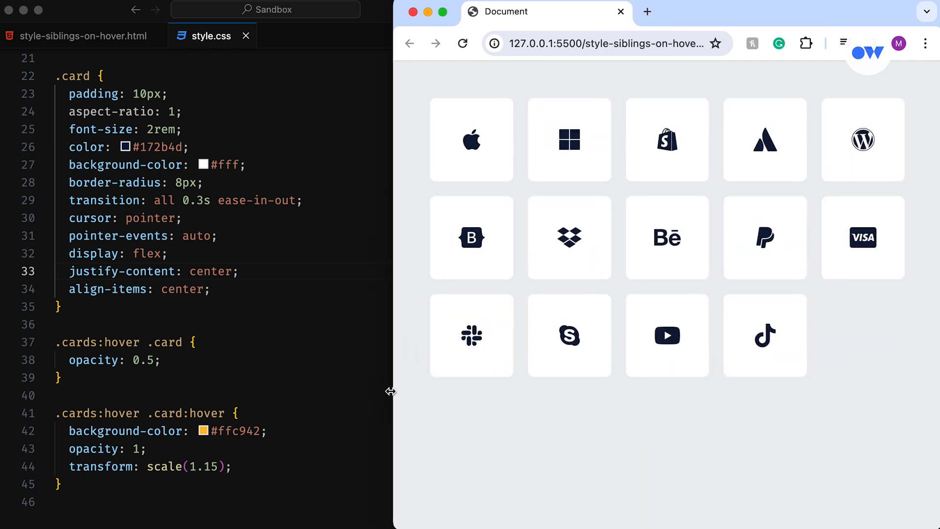